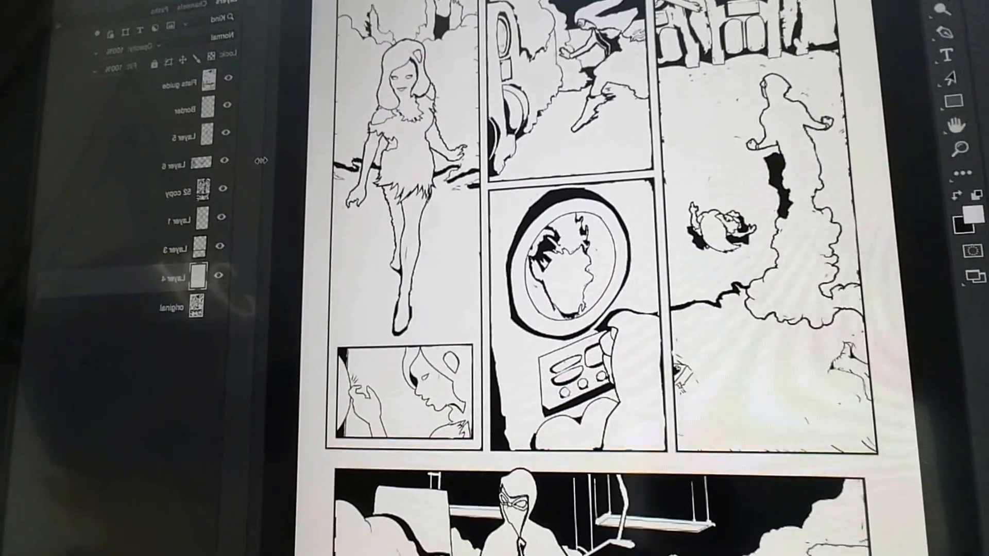
Confirm MultiFill with Random Colors, Join Areas 2 and Flag Areas 4 on the Flats guide copy
scroll("down", 3)
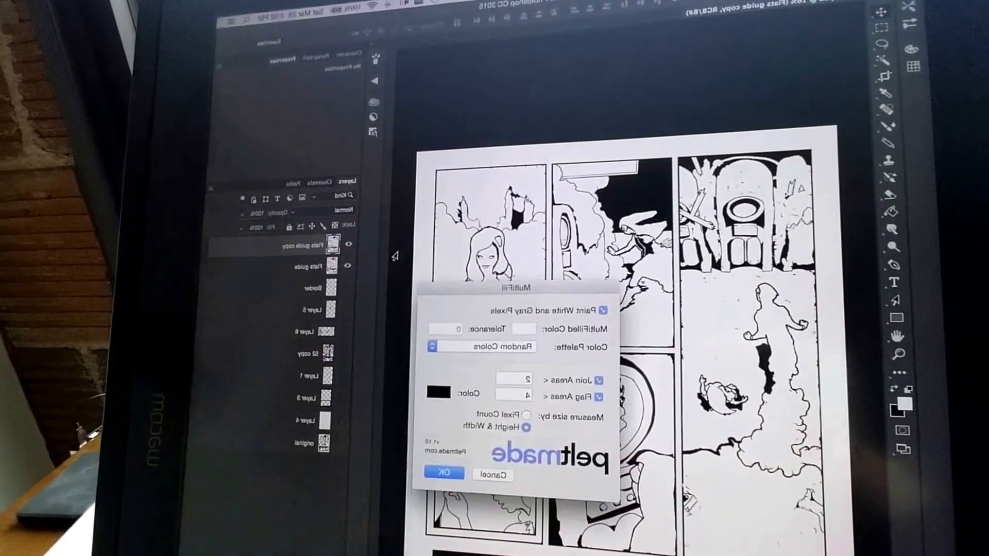
left_click(443, 473)
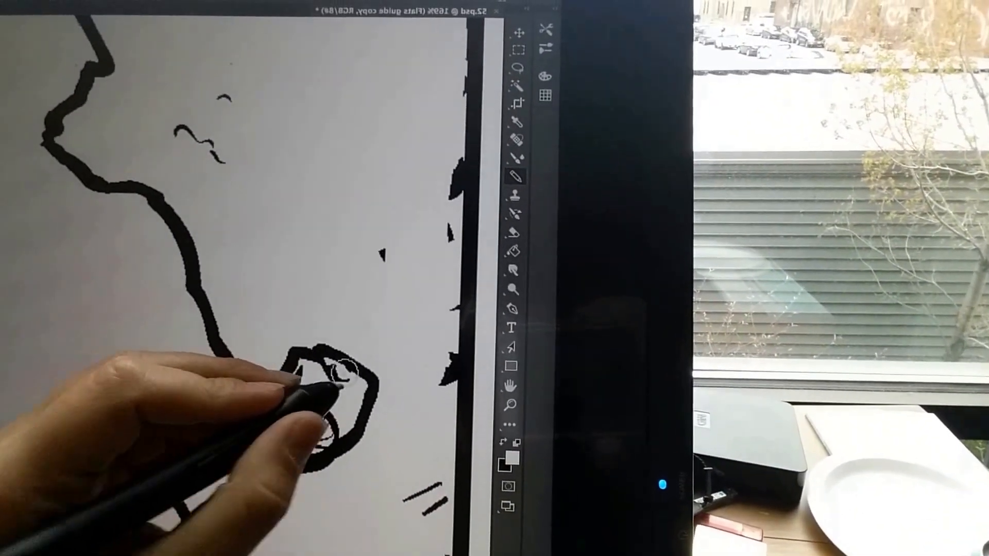
Draw a black pencil stroke to close the gap in the curled shape's outline
left_click_drag(341, 378, 297, 429)
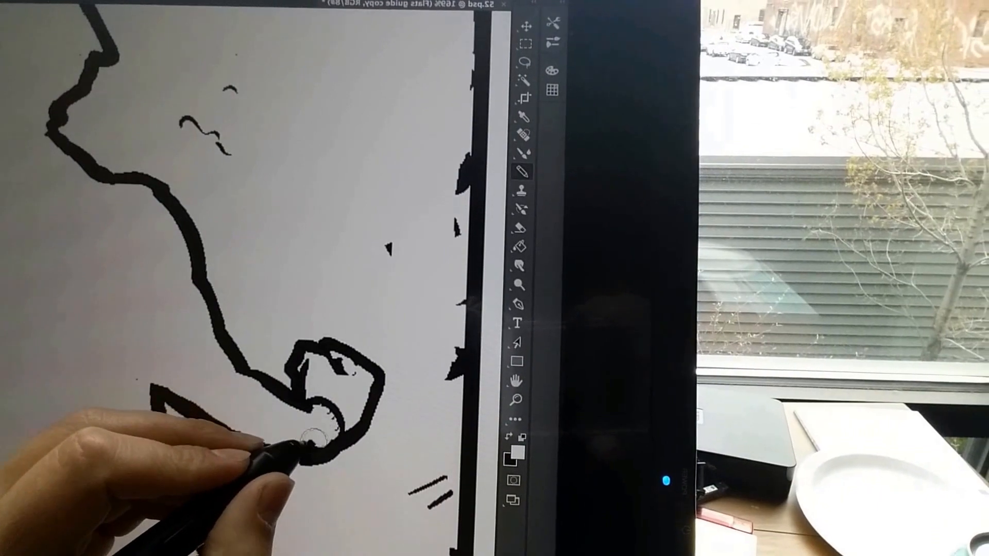